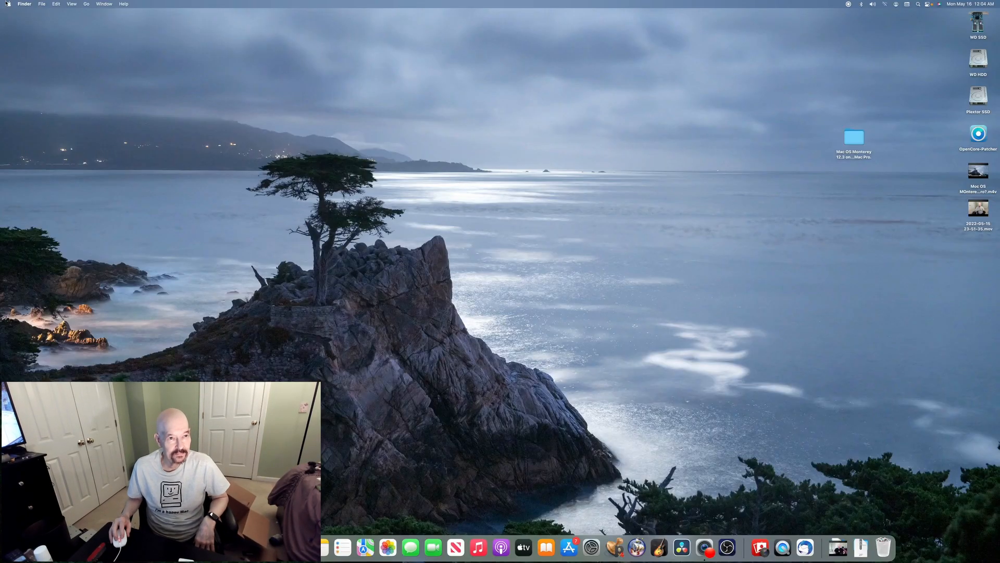
- Show About This Mac's Memory tab: 56 GB in seven 8 GB modules, one slot empty
click(8, 4)
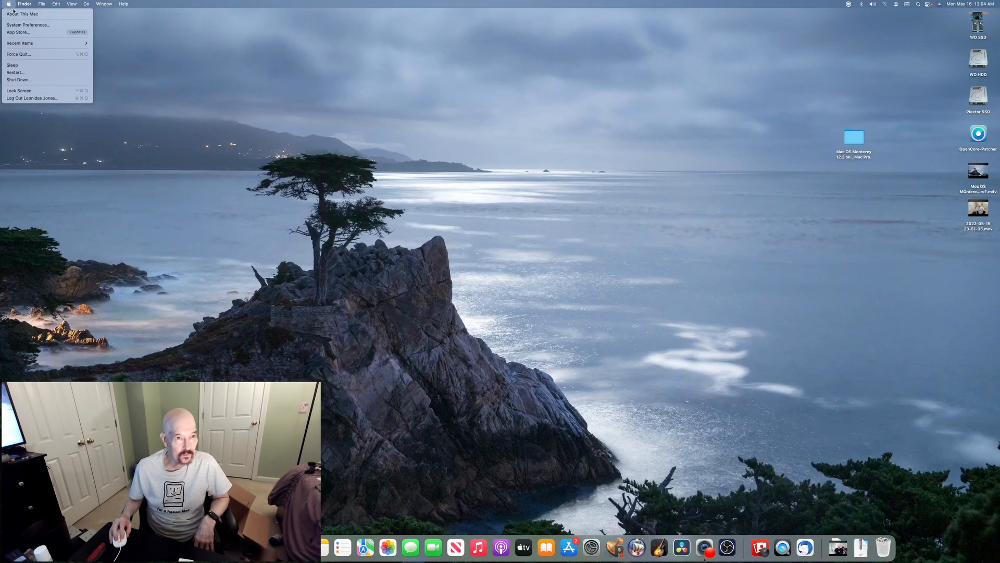
click(21, 14)
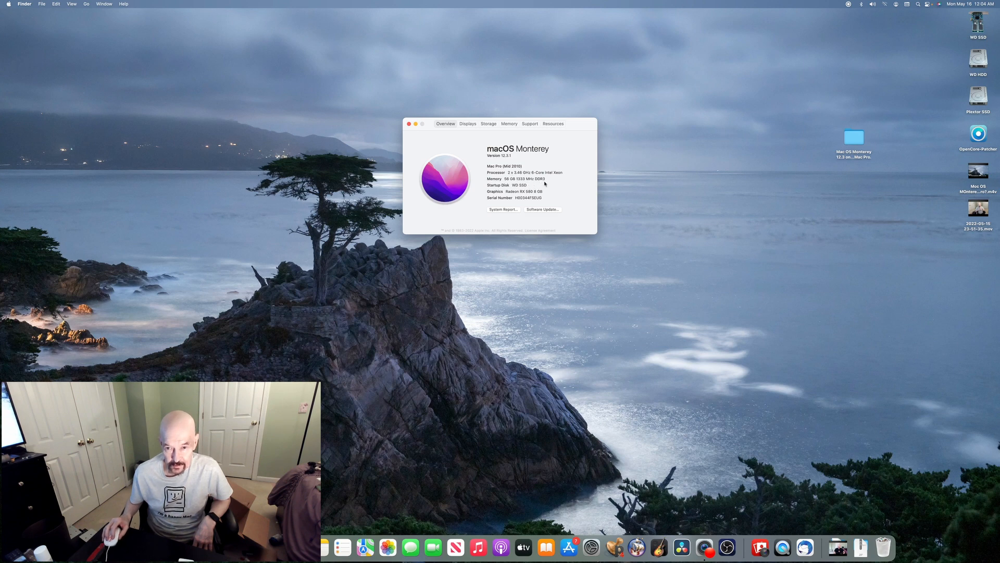
mouse_move(496, 131)
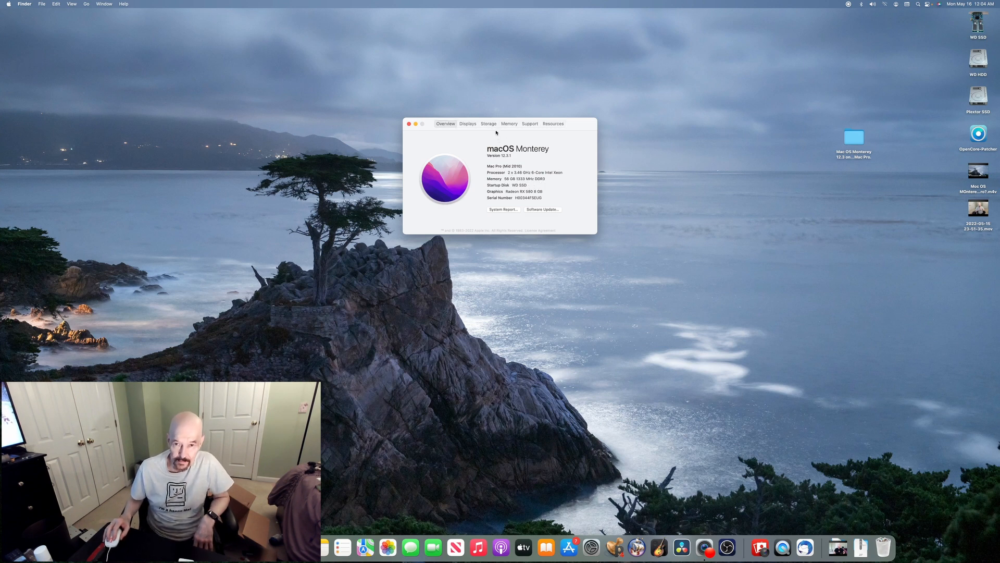
click(509, 123)
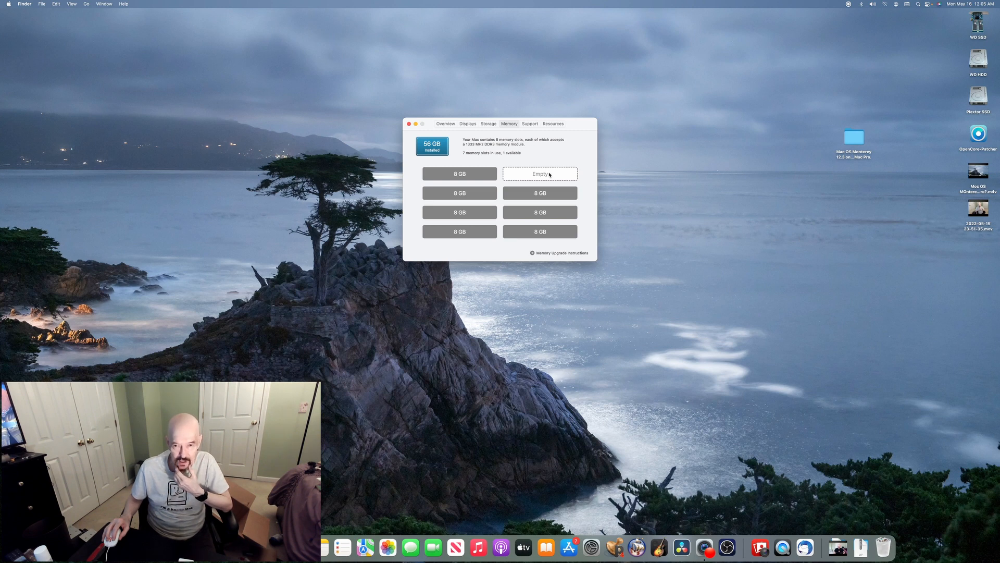
mouse_move(536, 199)
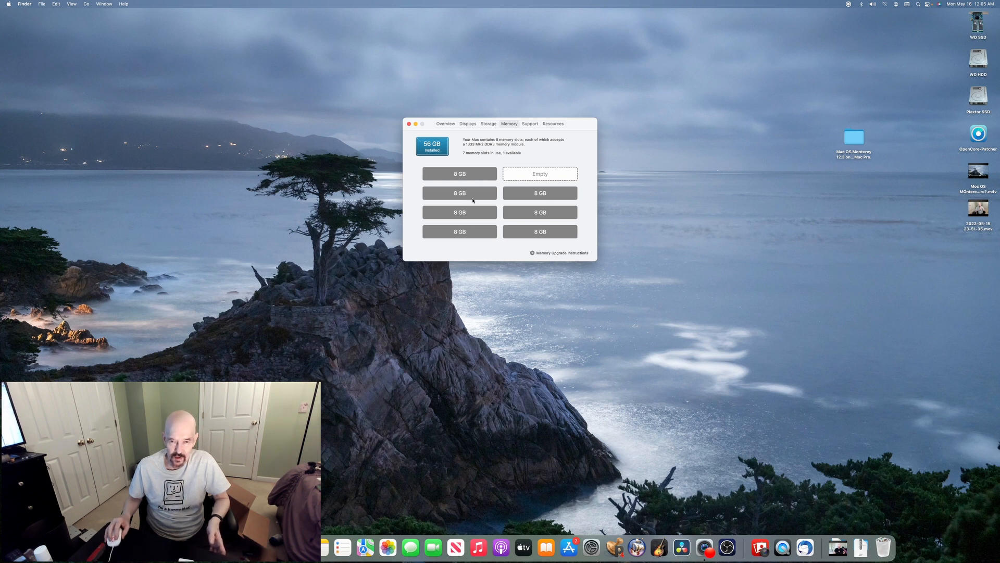
mouse_move(553, 217)
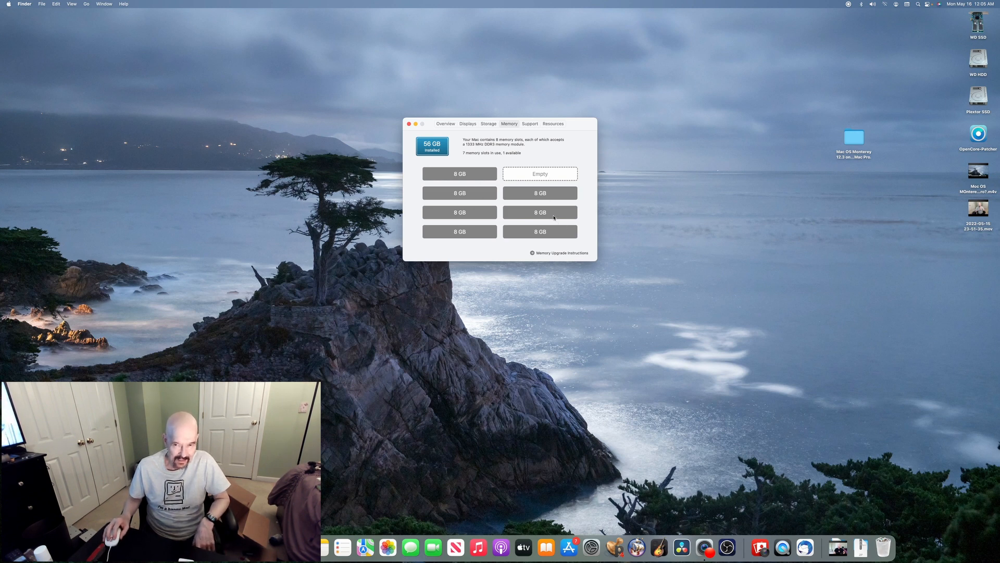
mouse_move(666, 204)
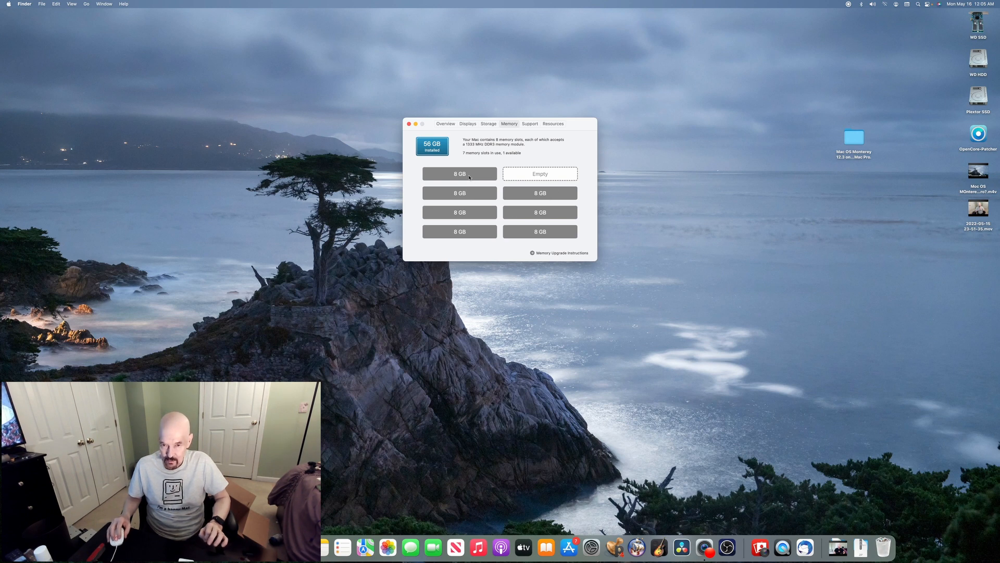
mouse_move(488, 184)
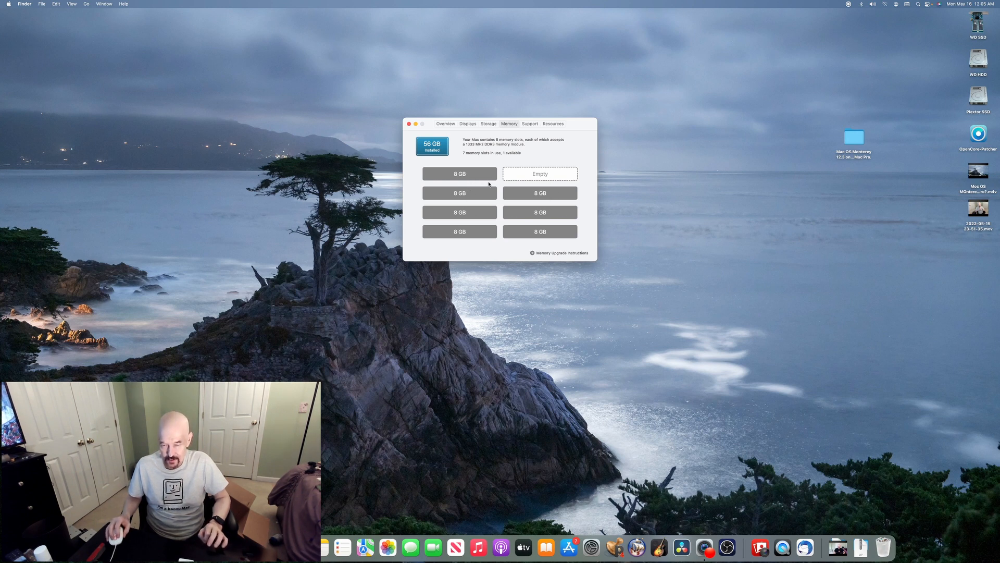
mouse_move(550, 218)
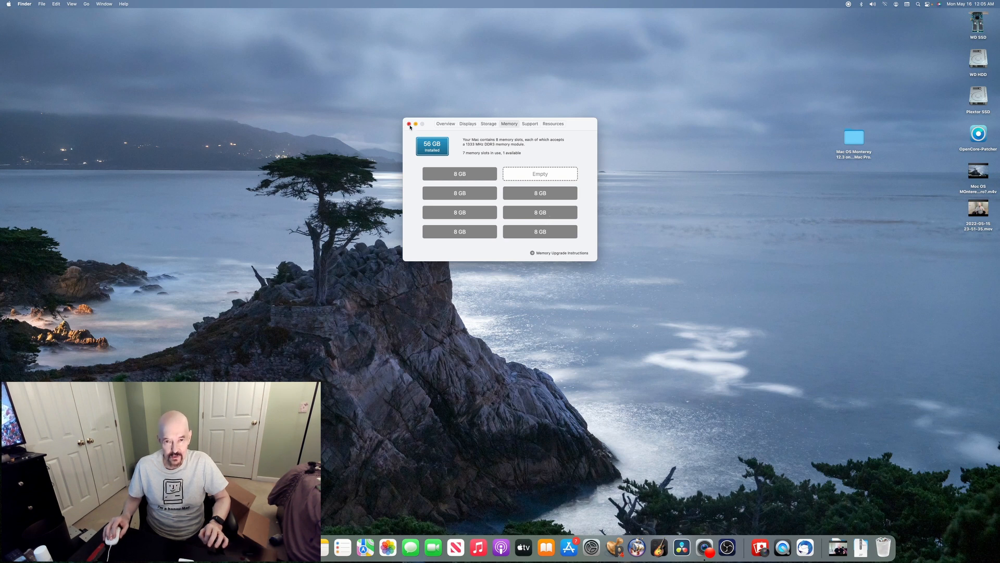
- Close the About This Mac window to return to the Finder desktop
click(409, 124)
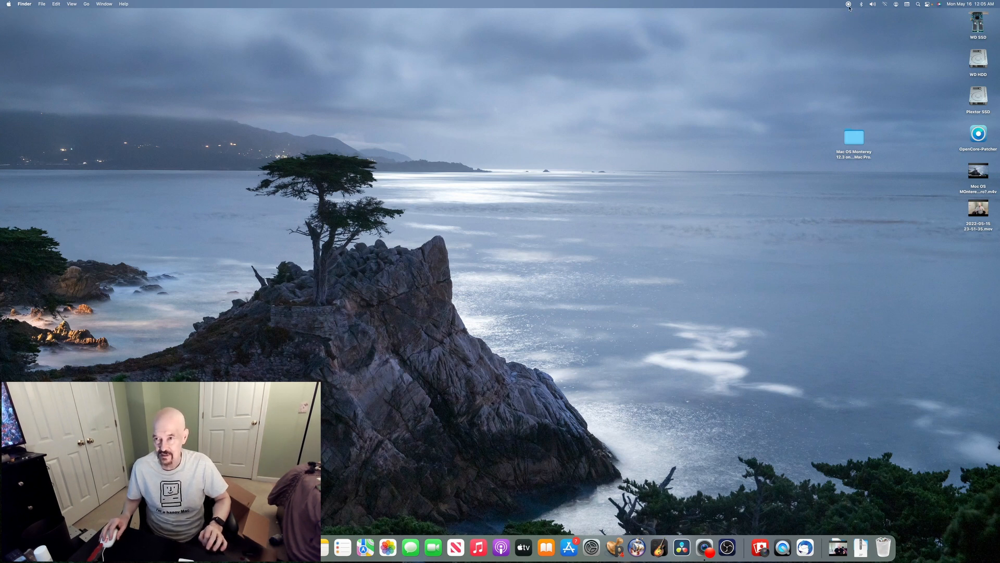
click(849, 4)
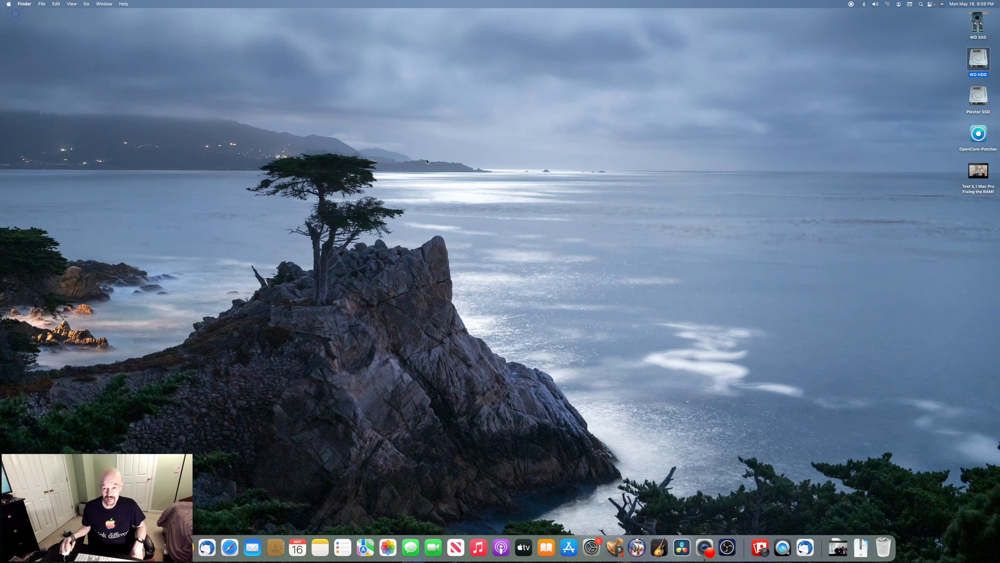
click(9, 4)
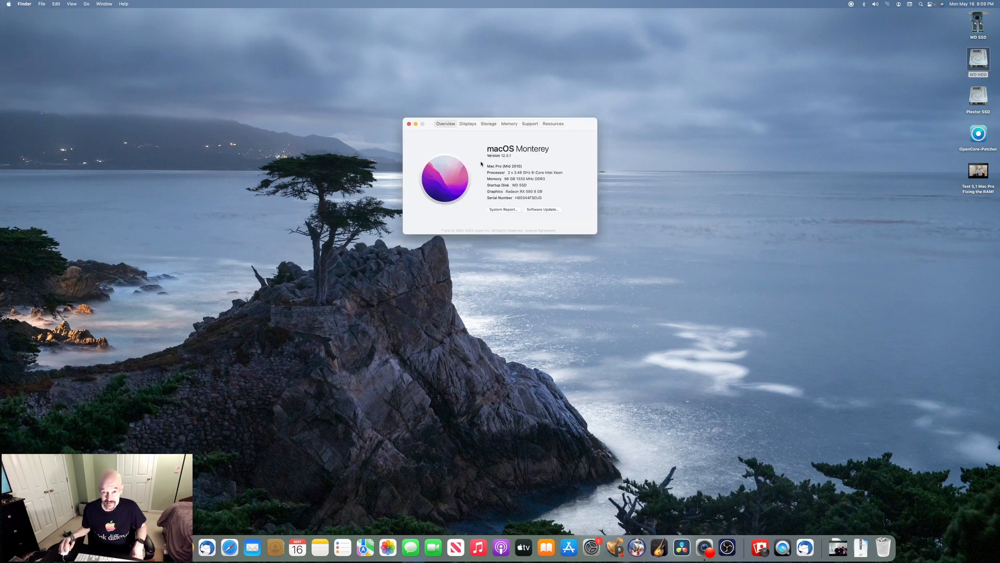
mouse_move(489, 206)
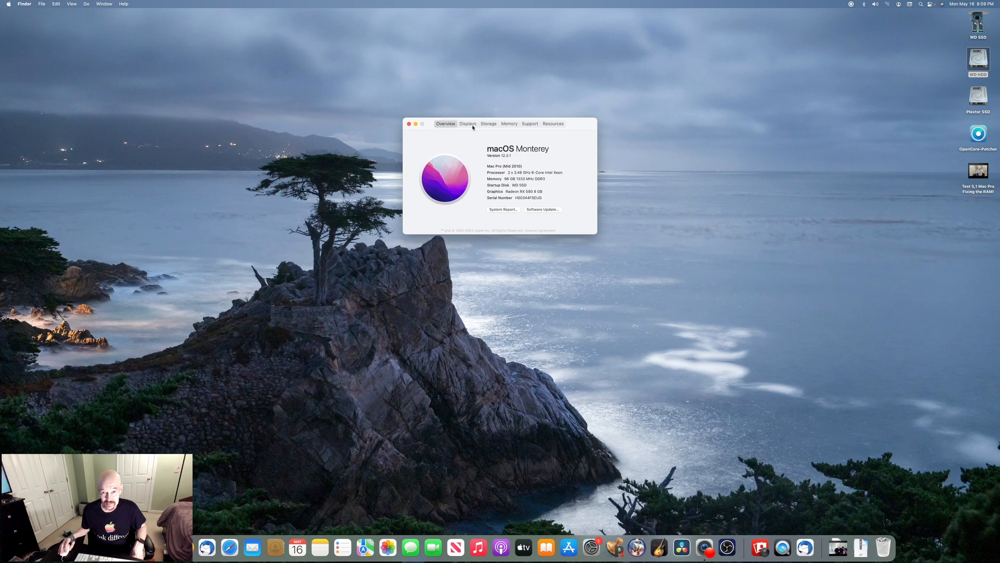
click(509, 123)
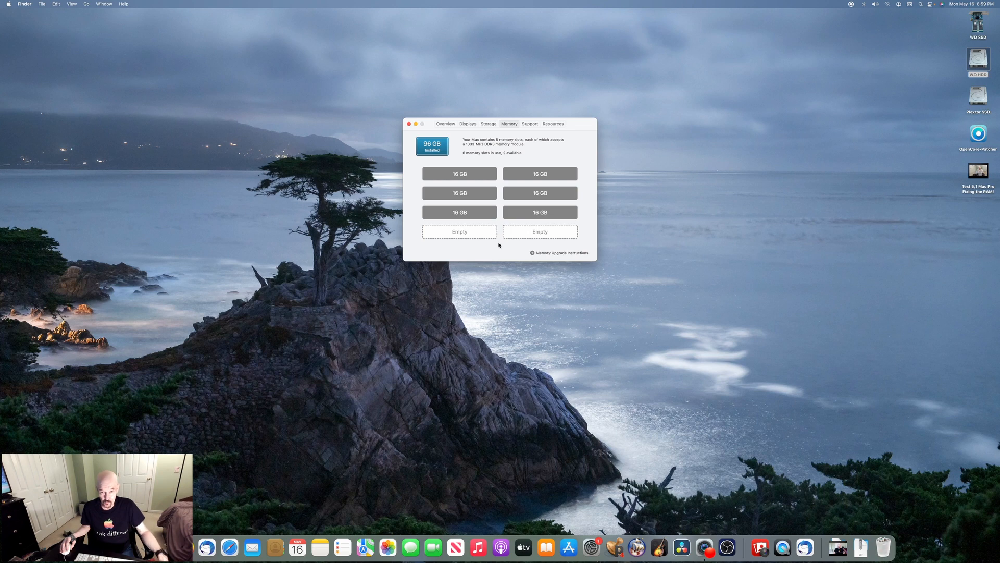
mouse_move(517, 196)
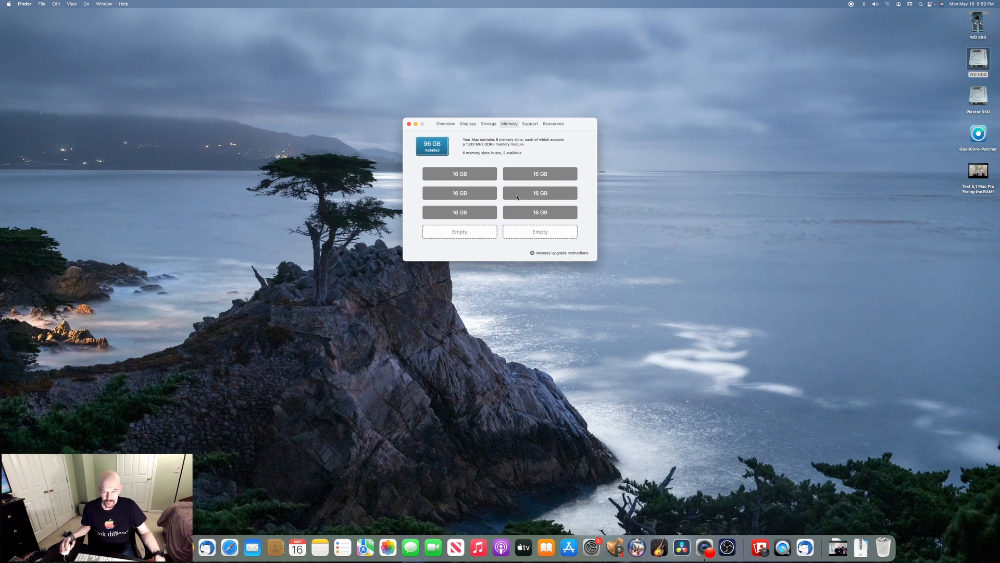
mouse_move(568, 175)
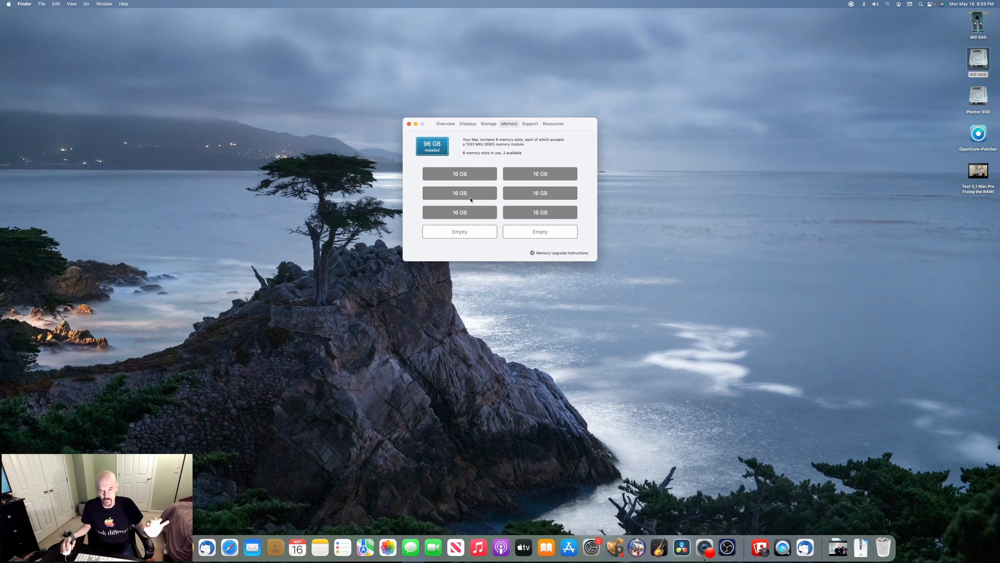
mouse_move(514, 203)
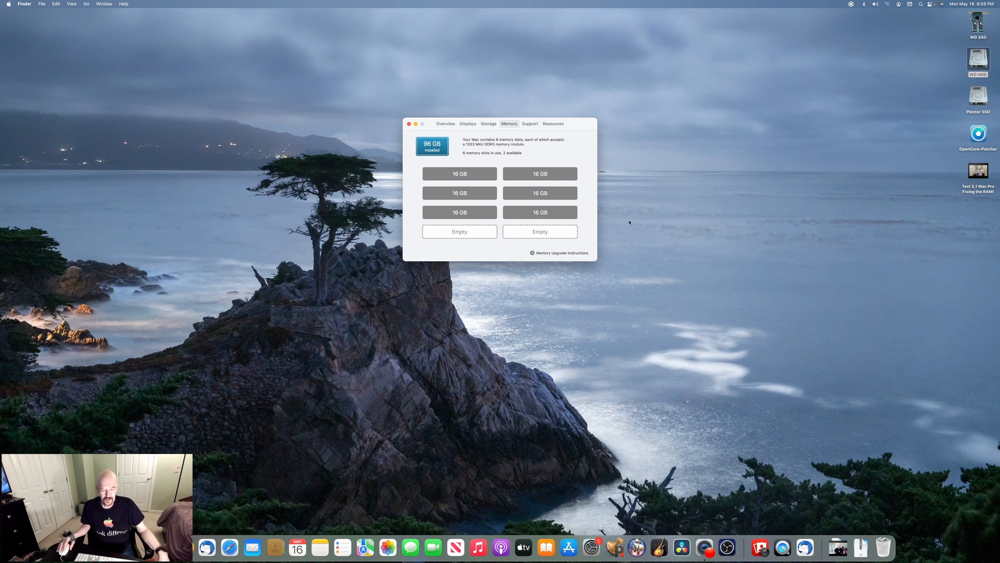
click(408, 124)
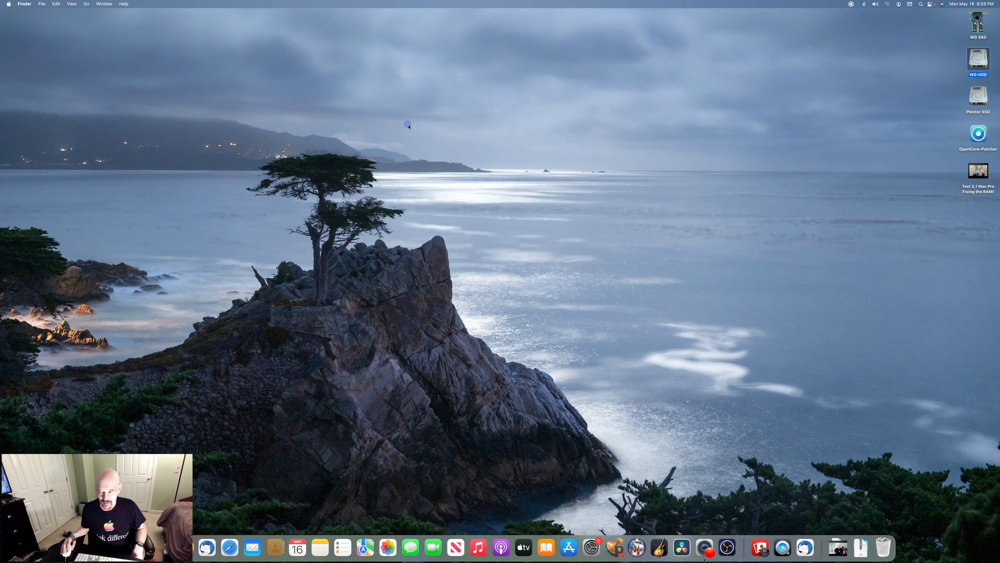
mouse_move(632, 218)
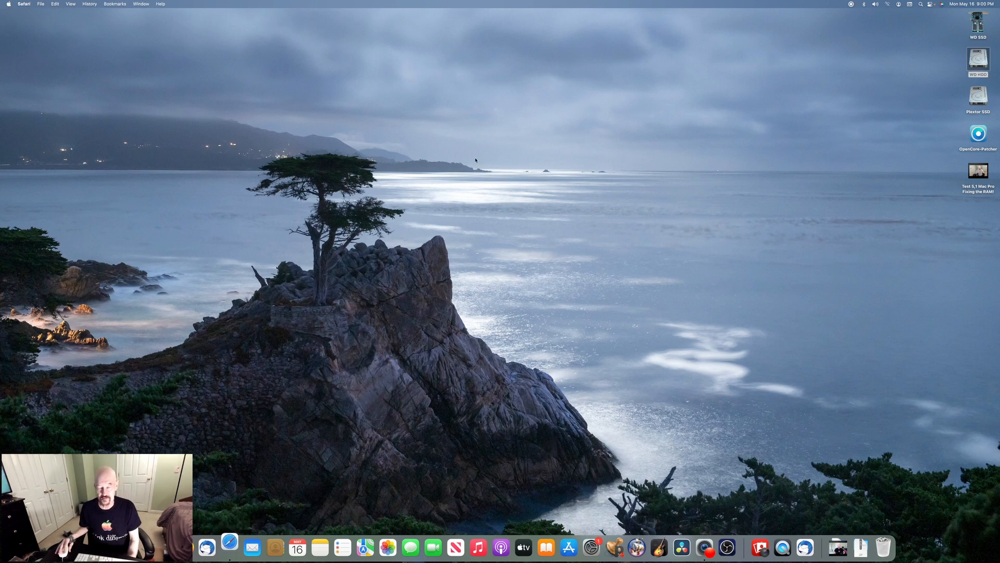
- Browse the OpenCore Legacy Patcher 0.4.5 release notes in Safari, then return to the desktop
click(229, 547)
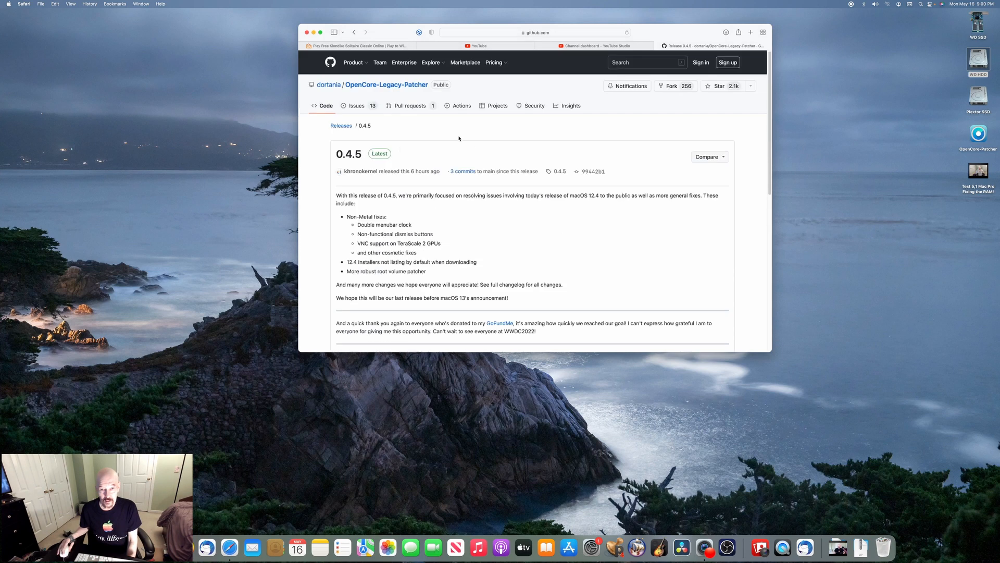
mouse_move(344, 159)
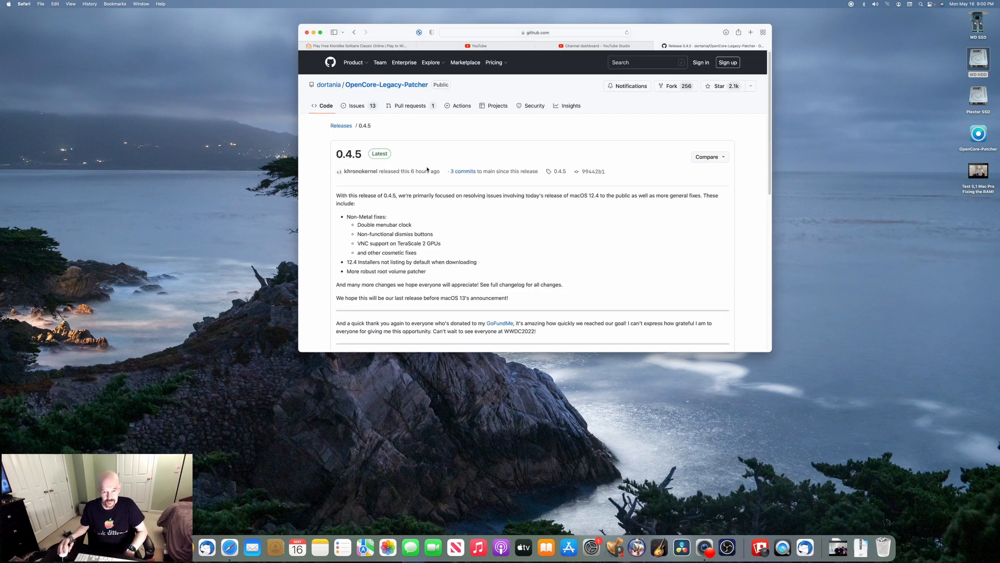
scroll(down, 3)
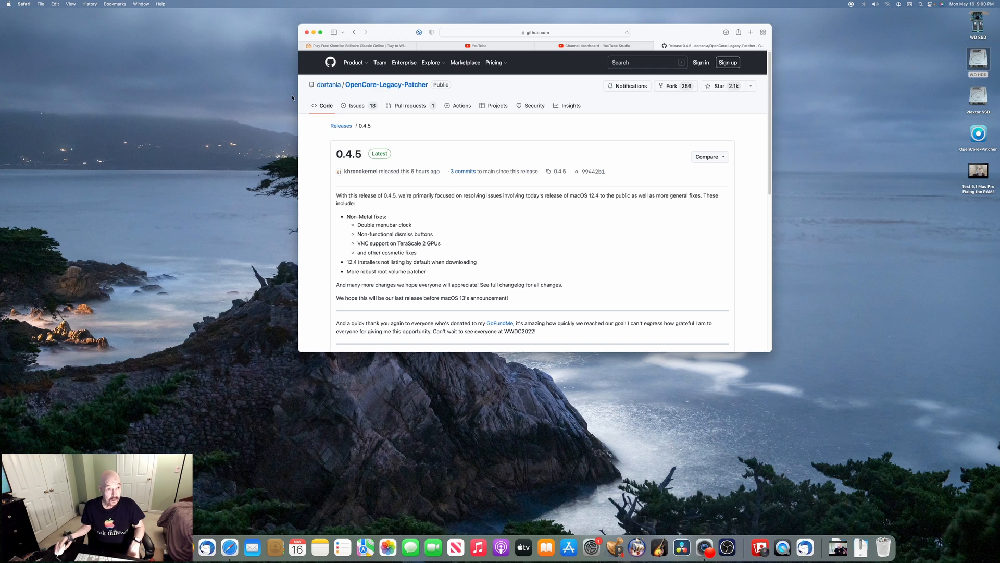
click(24, 4)
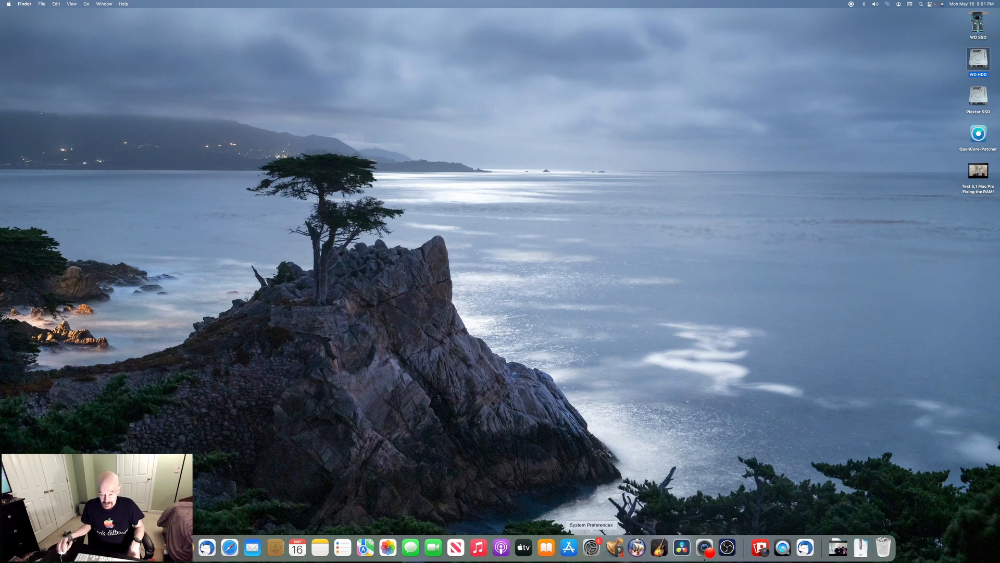
- Begin downloading macOS Monterey 12.4 from the Software Update pane
click(590, 546)
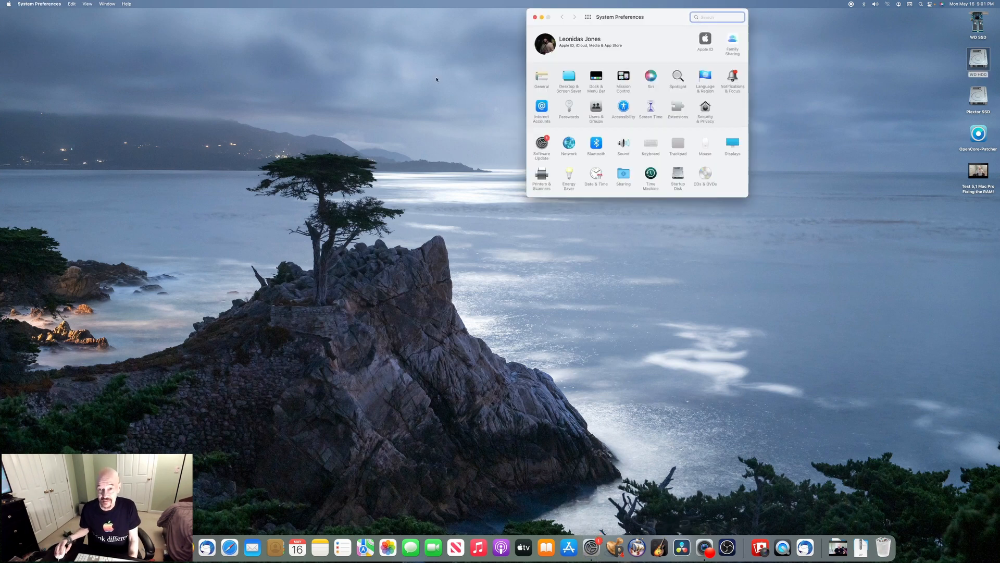
click(540, 144)
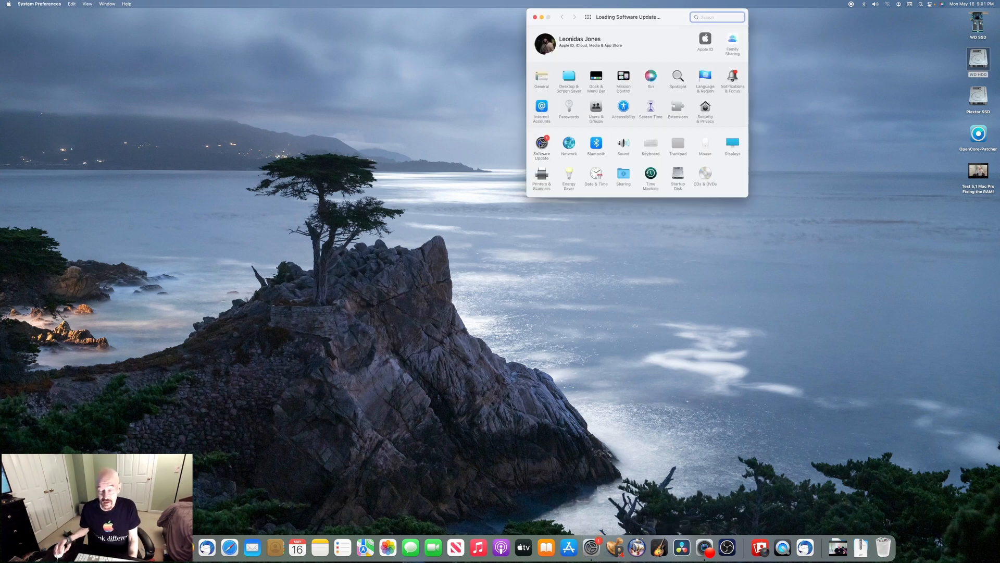
click(541, 146)
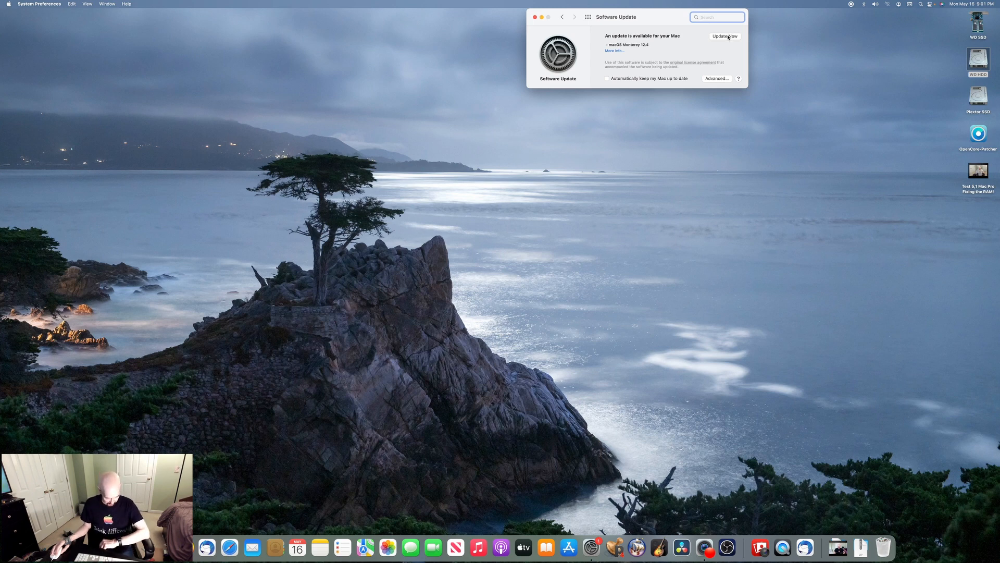
click(724, 36)
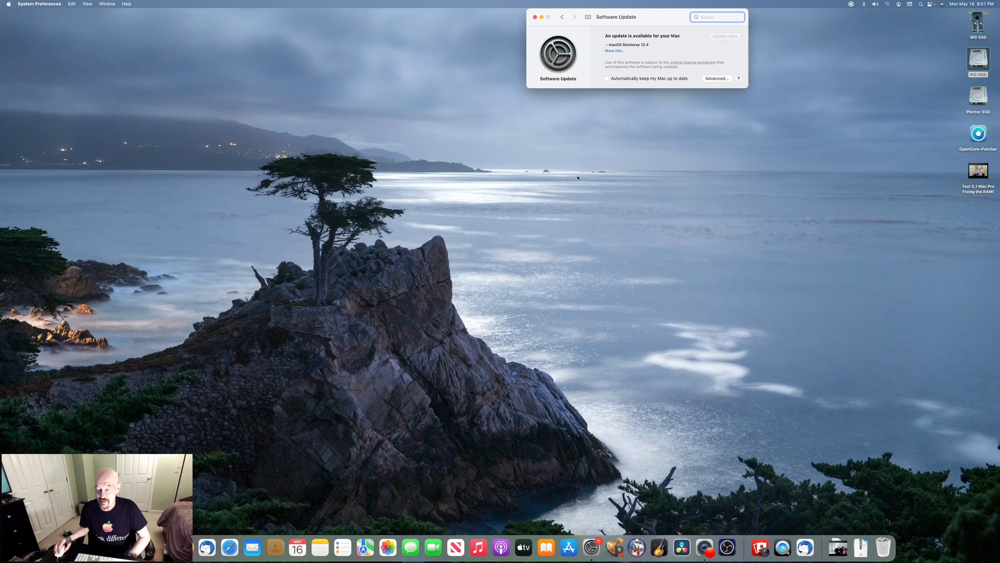
click(724, 36)
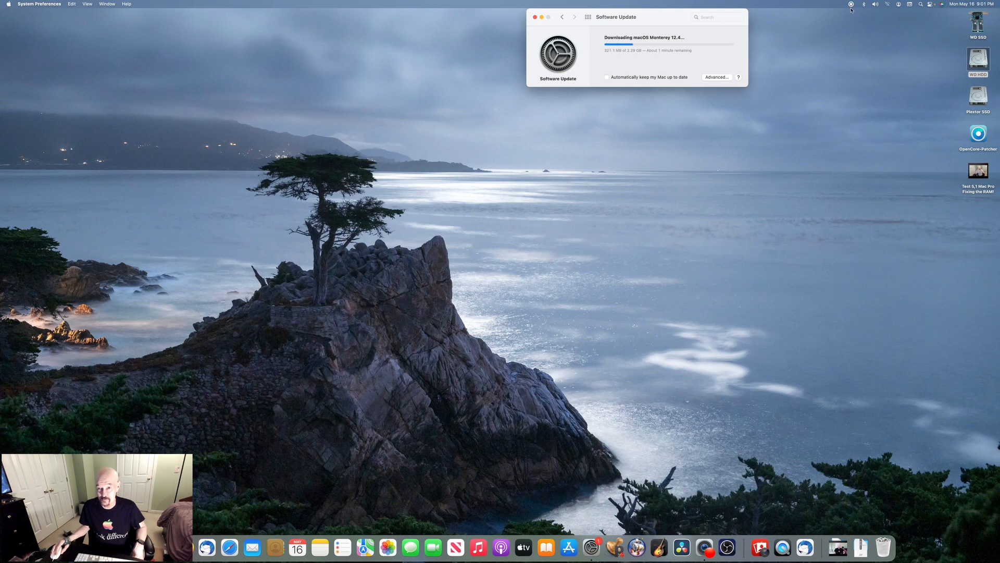
- Restart the Mac to install macOS Monterey 12.4 once the download completes
click(851, 4)
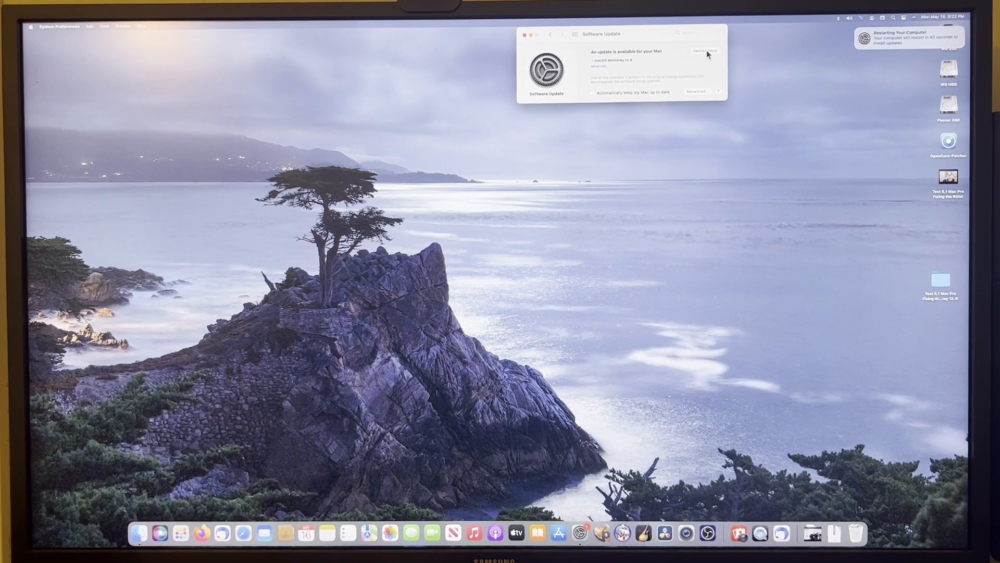
click(705, 51)
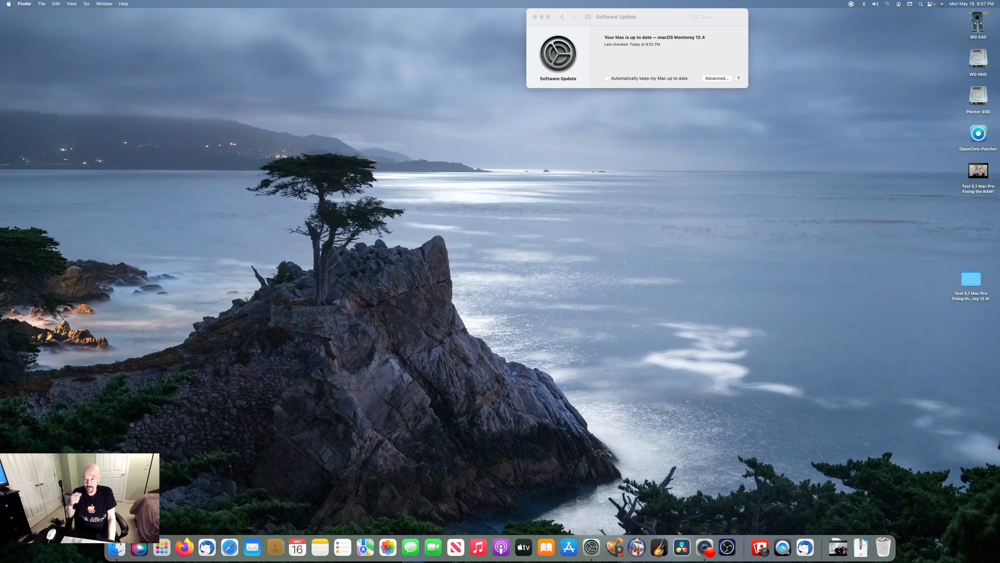
mouse_move(663, 52)
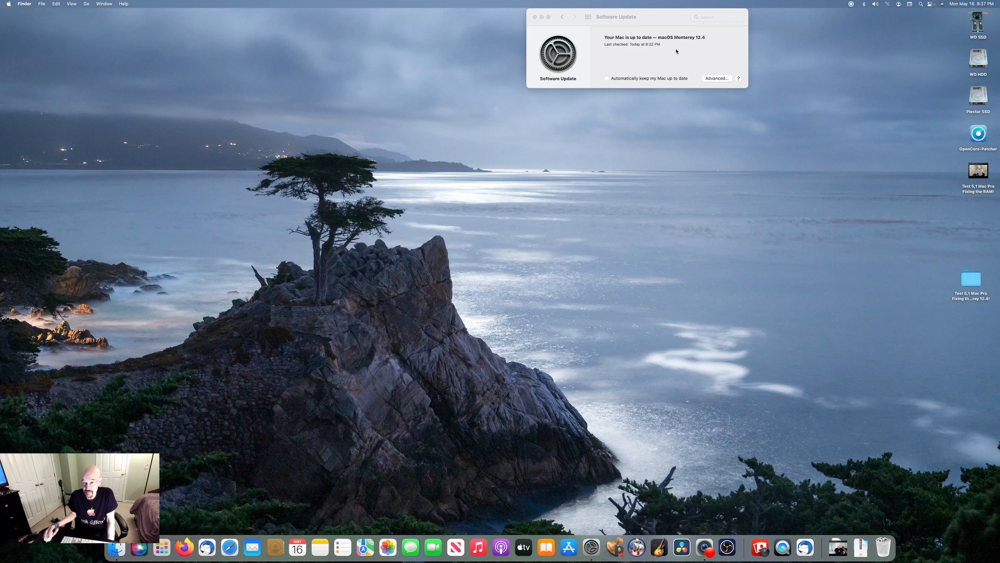
mouse_move(707, 42)
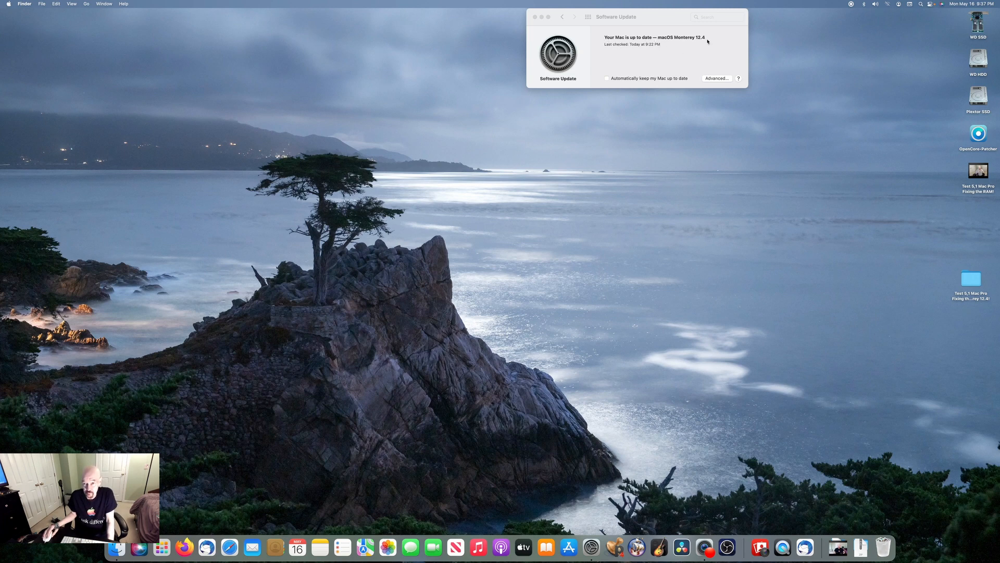
- Close the Software Update window after seeing 'Your Mac is up to date' on 12.4
click(536, 16)
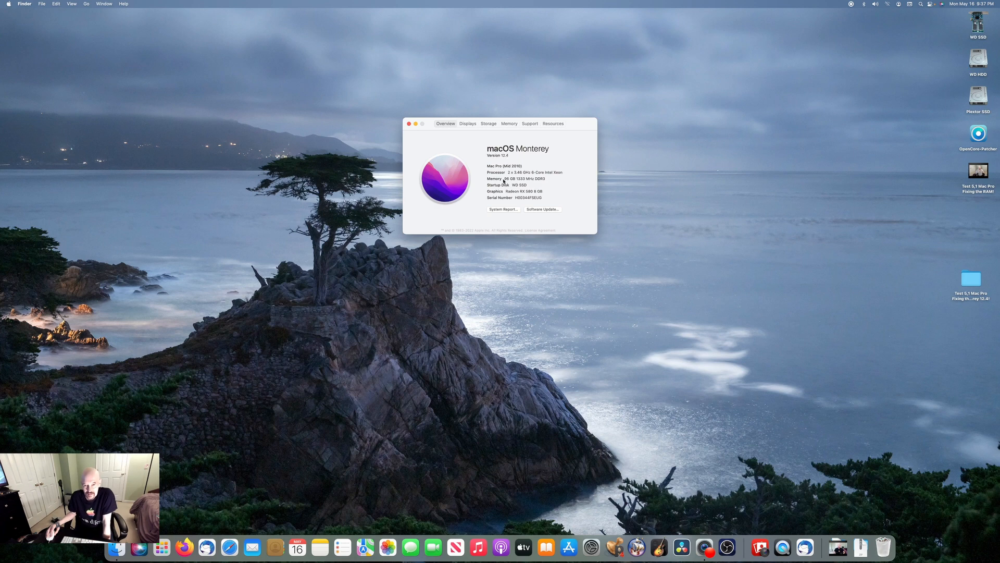
mouse_move(501, 182)
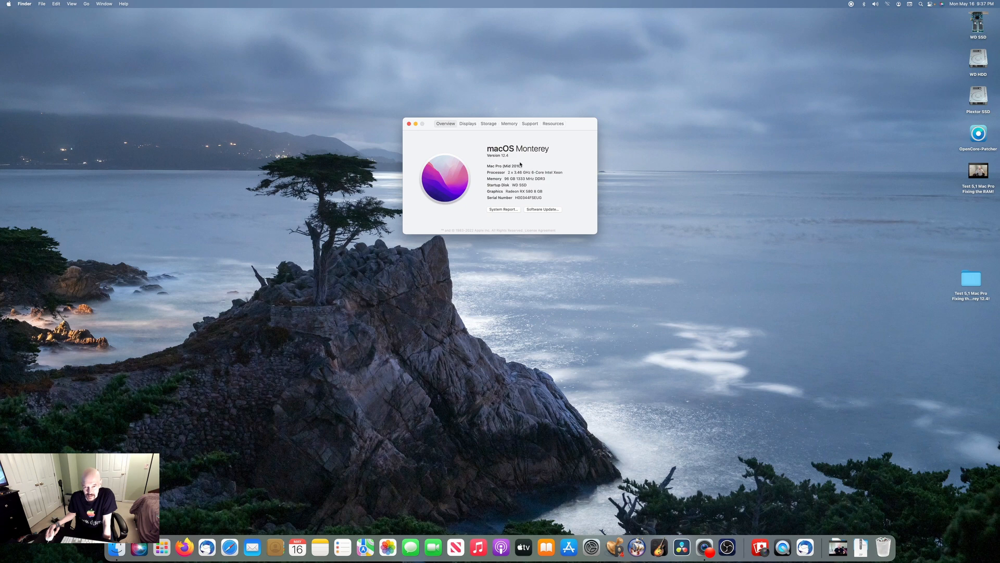
mouse_move(561, 141)
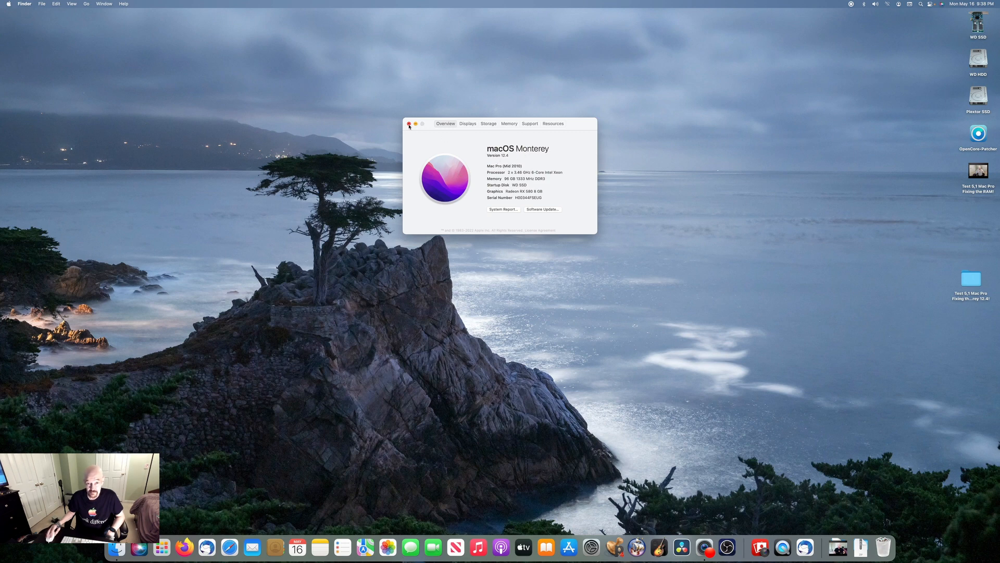
- Close About This Mac after confirming macOS Monterey 12.4 with 96 GB memory
click(408, 124)
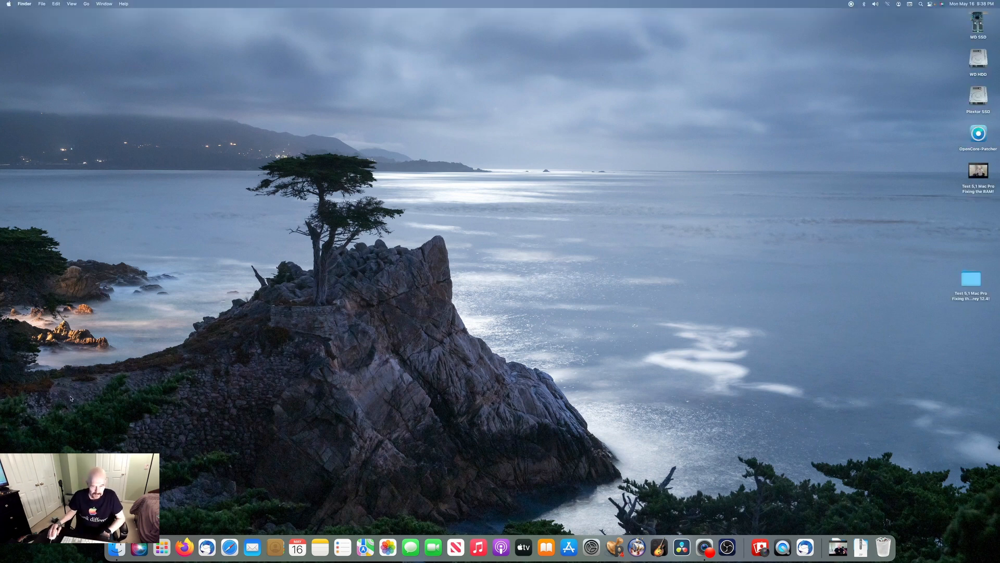
mouse_move(228, 547)
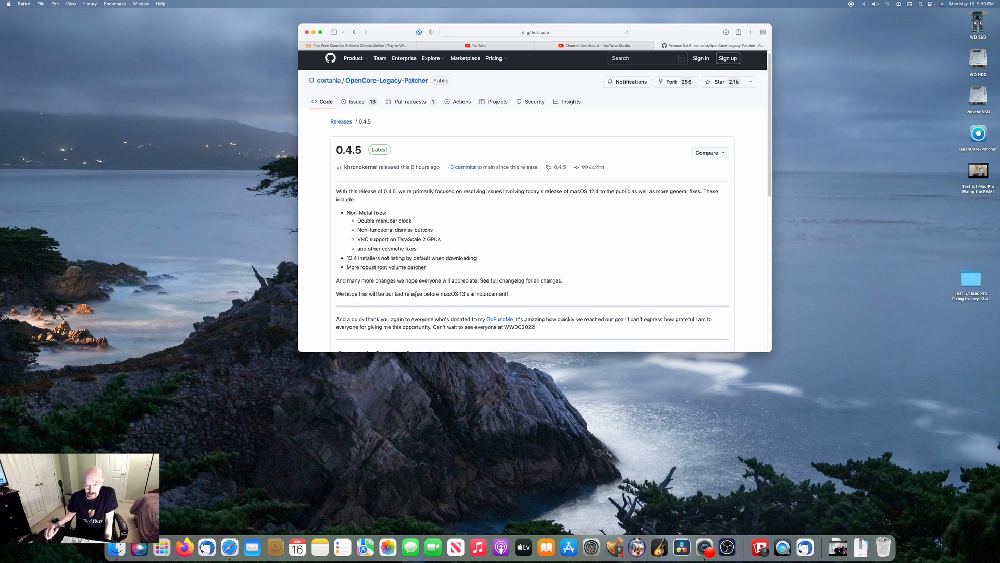
mouse_move(489, 300)
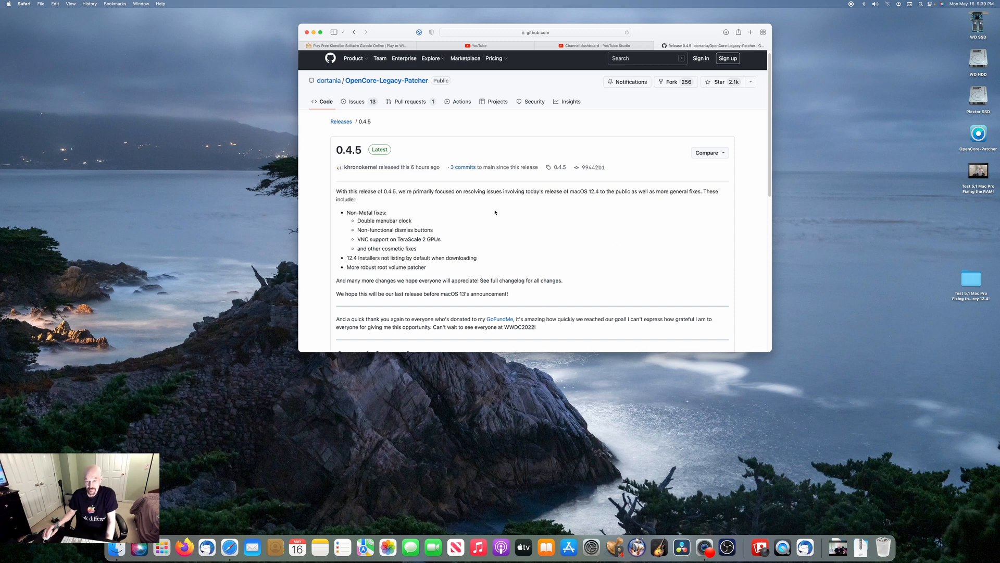
mouse_move(483, 210)
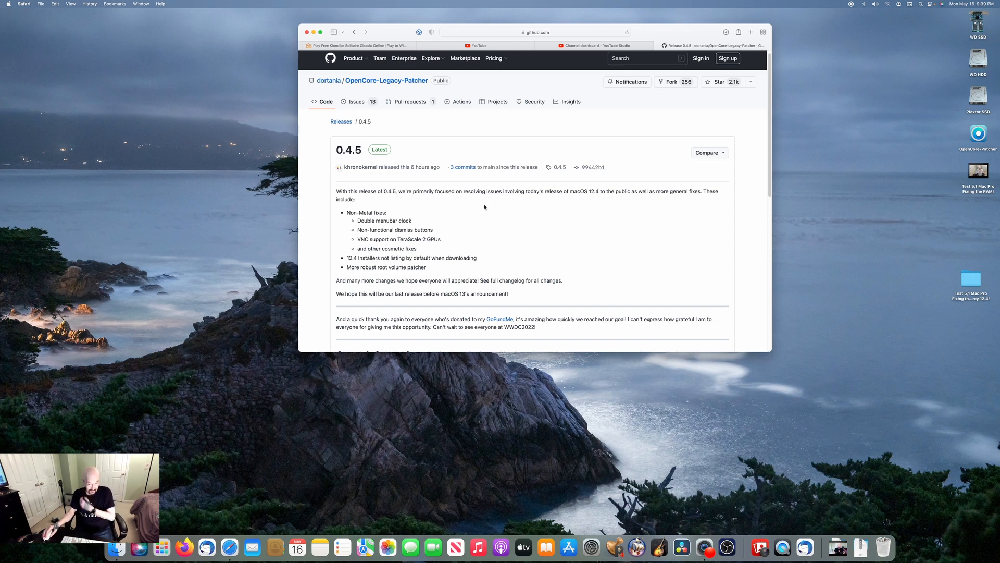
mouse_move(509, 212)
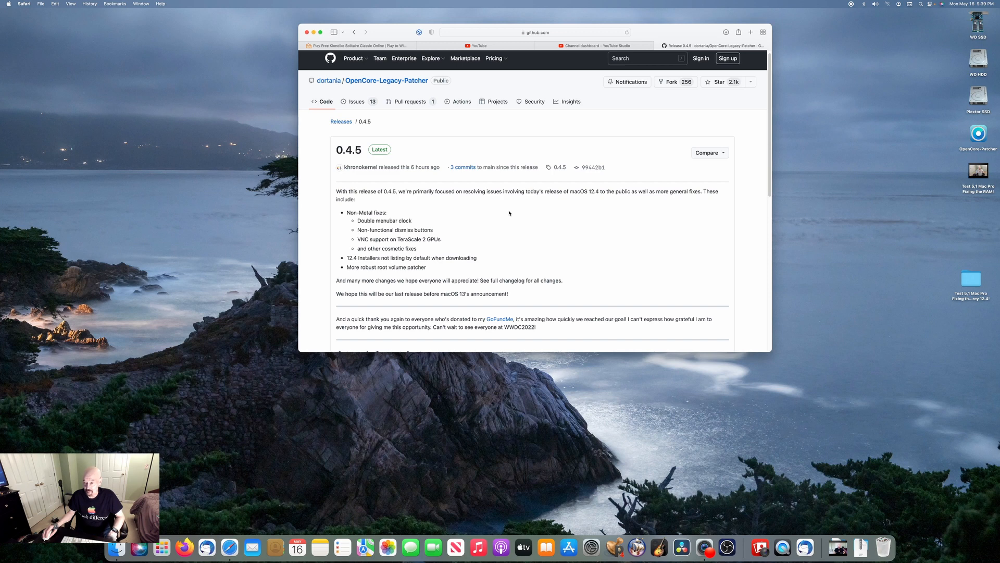
mouse_move(514, 216)
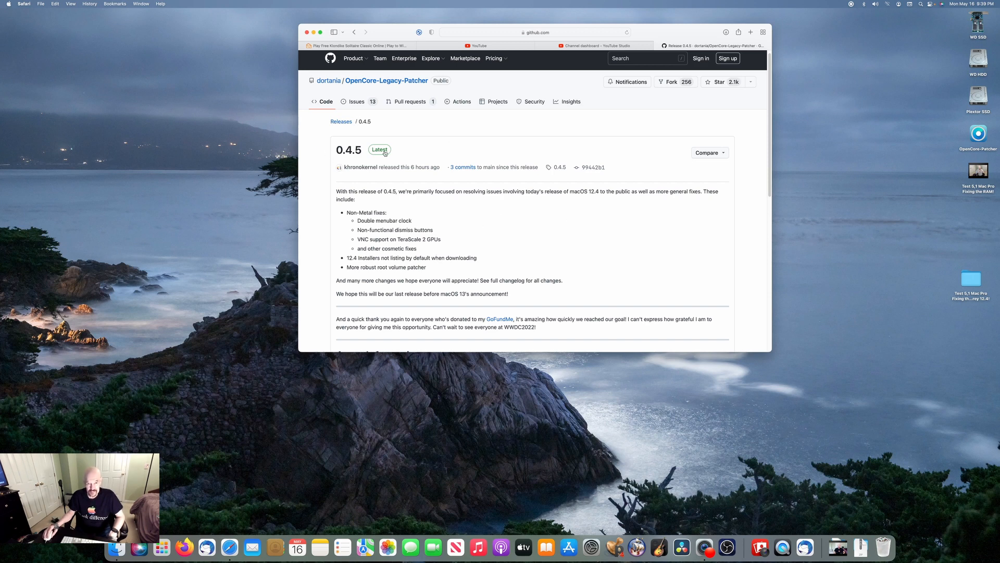
mouse_move(347, 165)
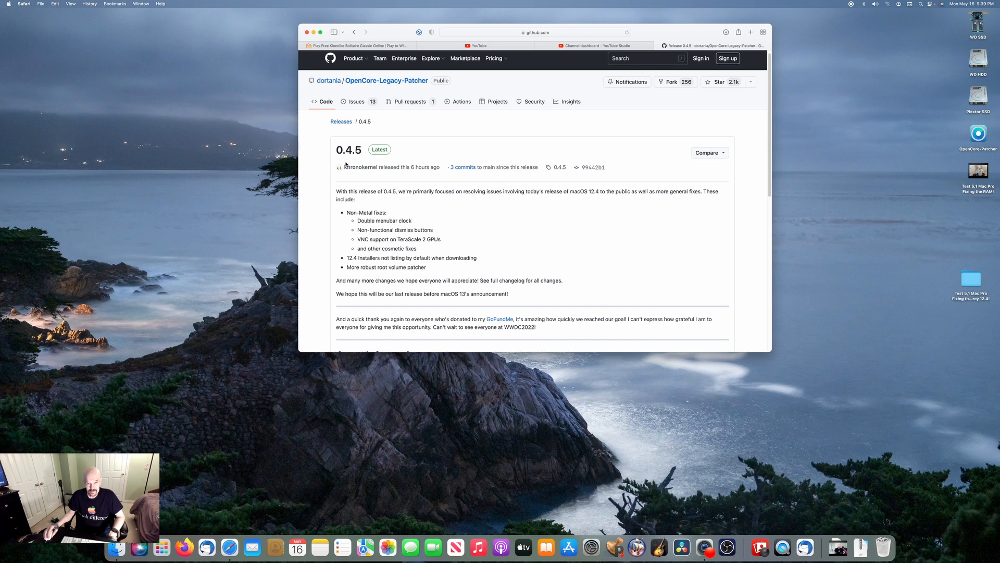